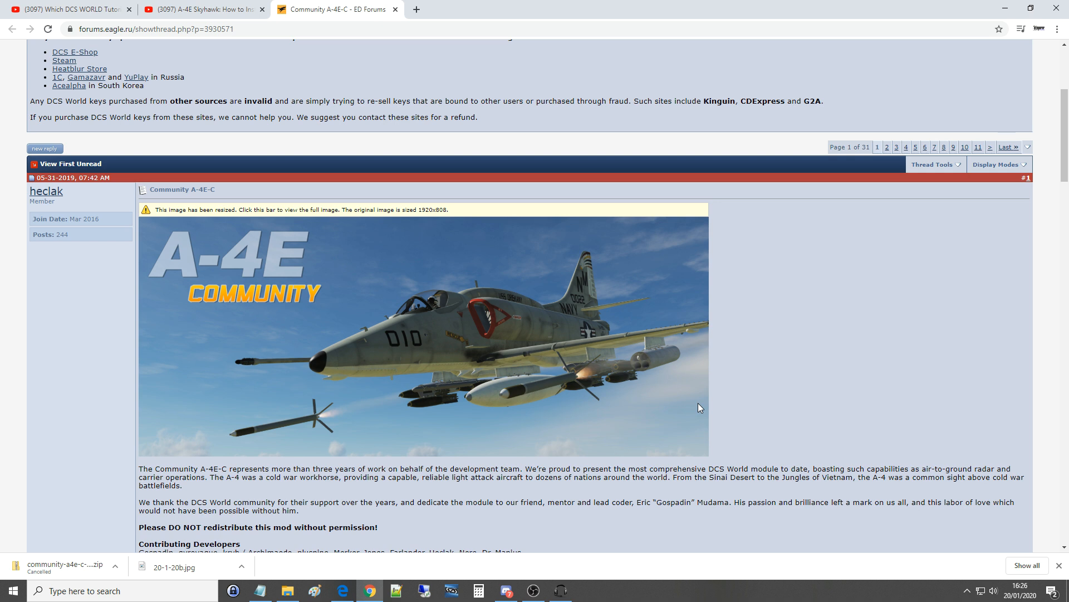
mouse_move(306, 300)
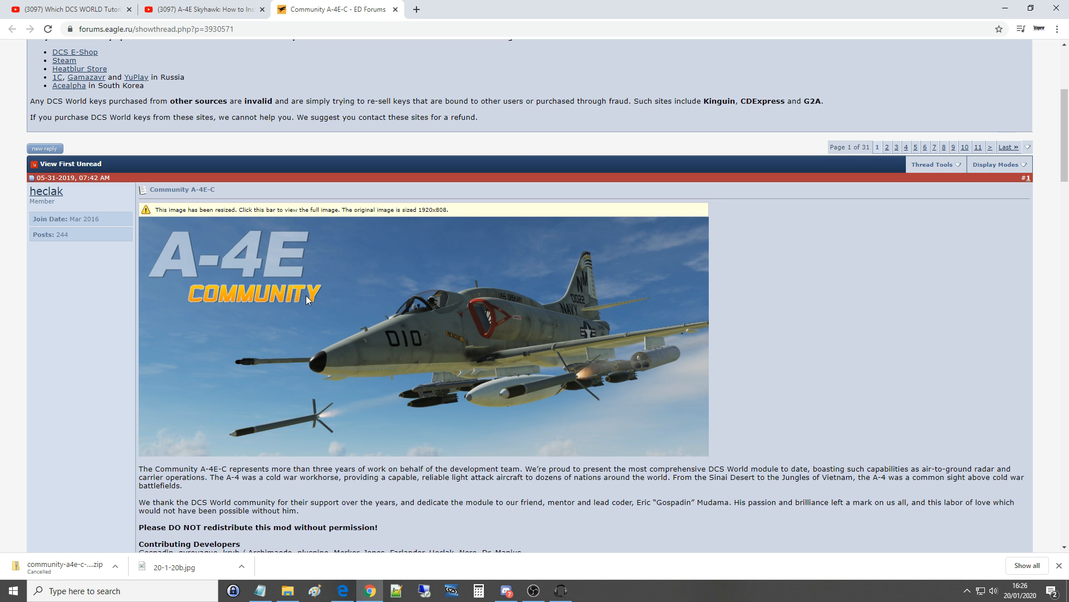
Step: Scroll the Community A-4E-C forum thread down to its 'Visit our Github page' link
click(157, 28)
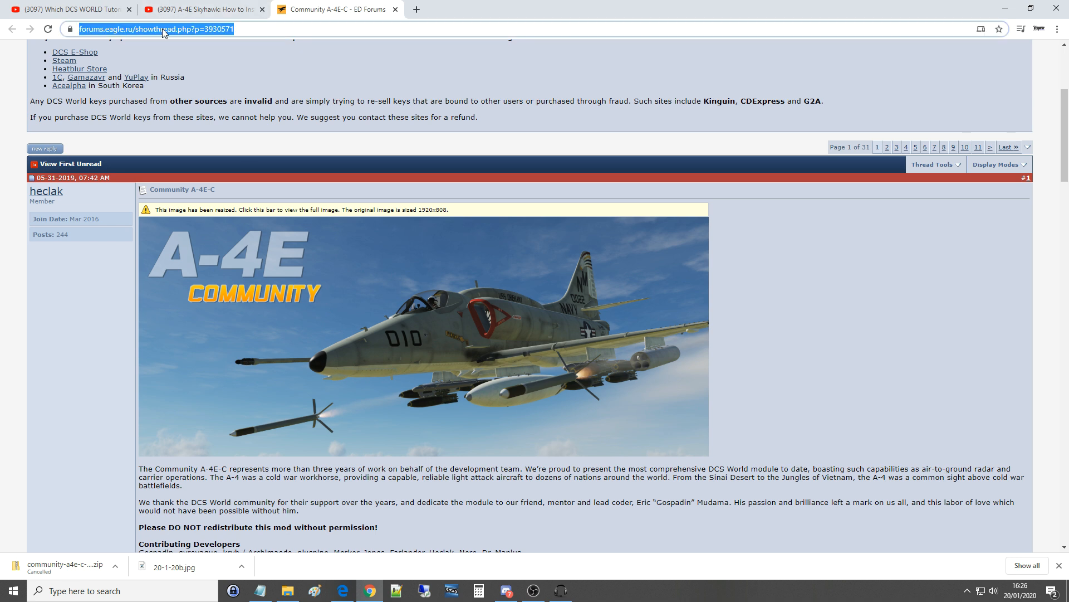
scroll(down, 3)
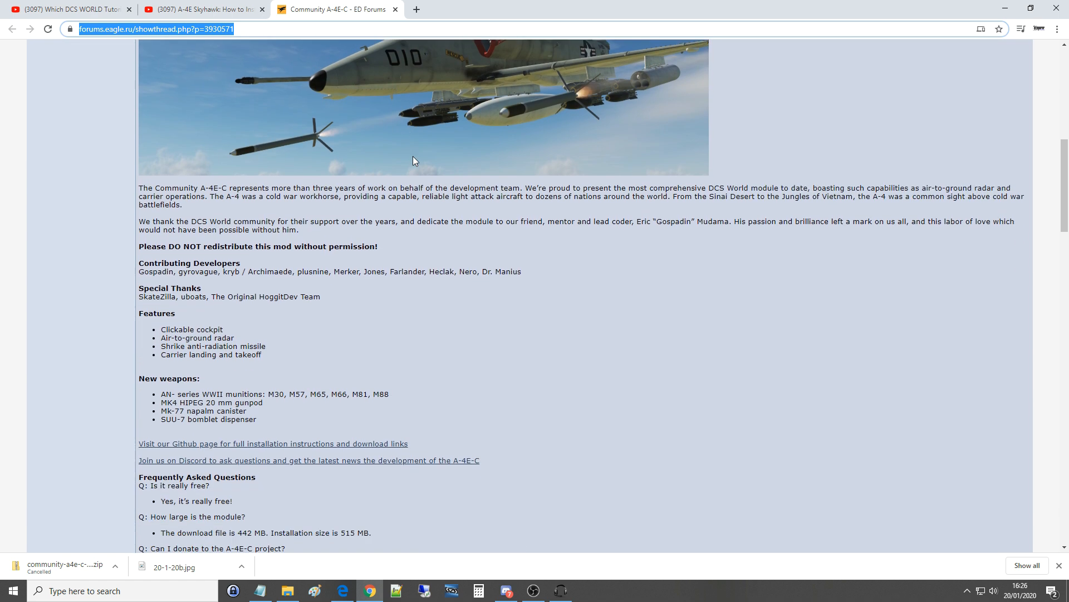
scroll(down, 3)
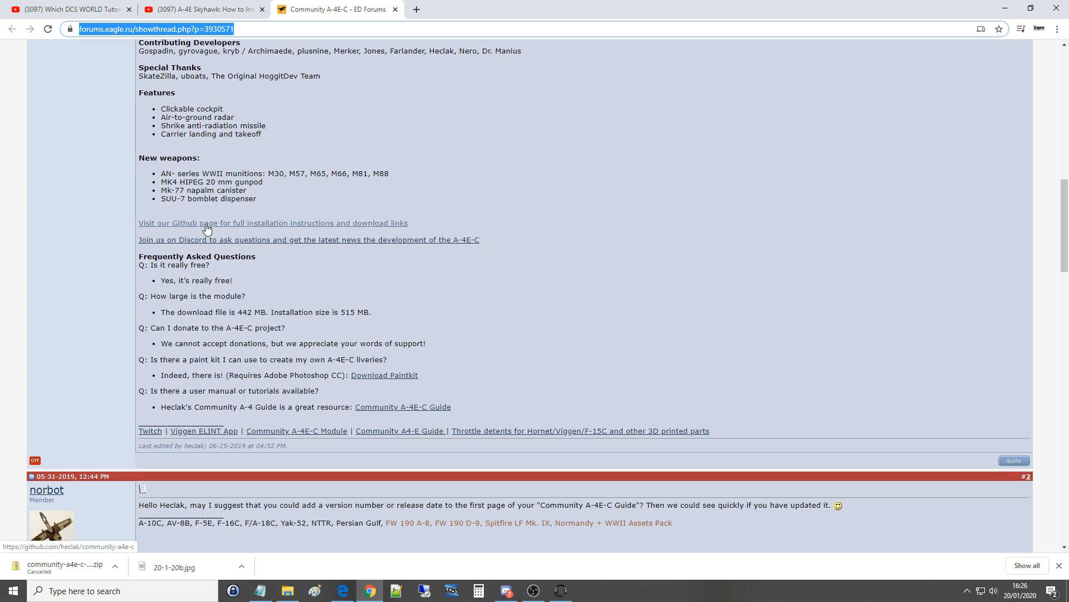
mouse_move(364, 226)
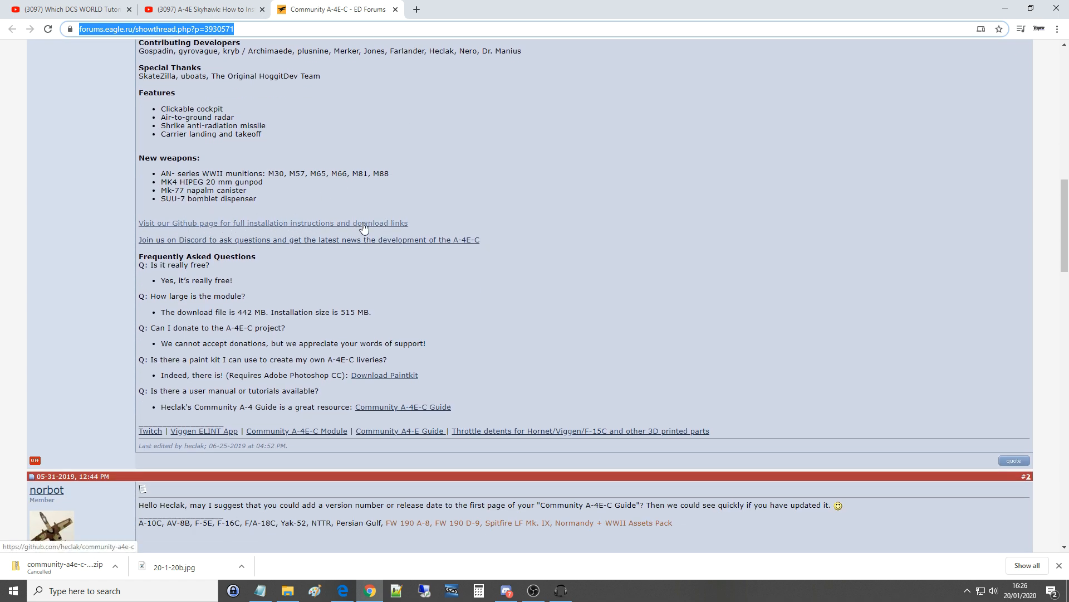
Step: Download heclak/community-a4e-c from GitHub as a ZIP and open the download's options
click(273, 223)
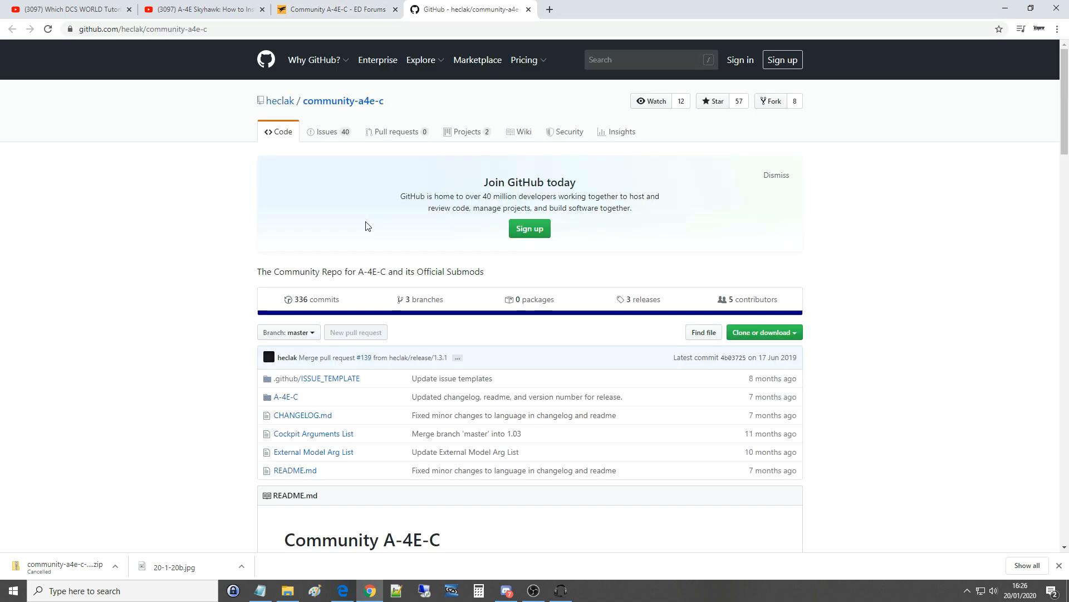
mouse_move(261, 495)
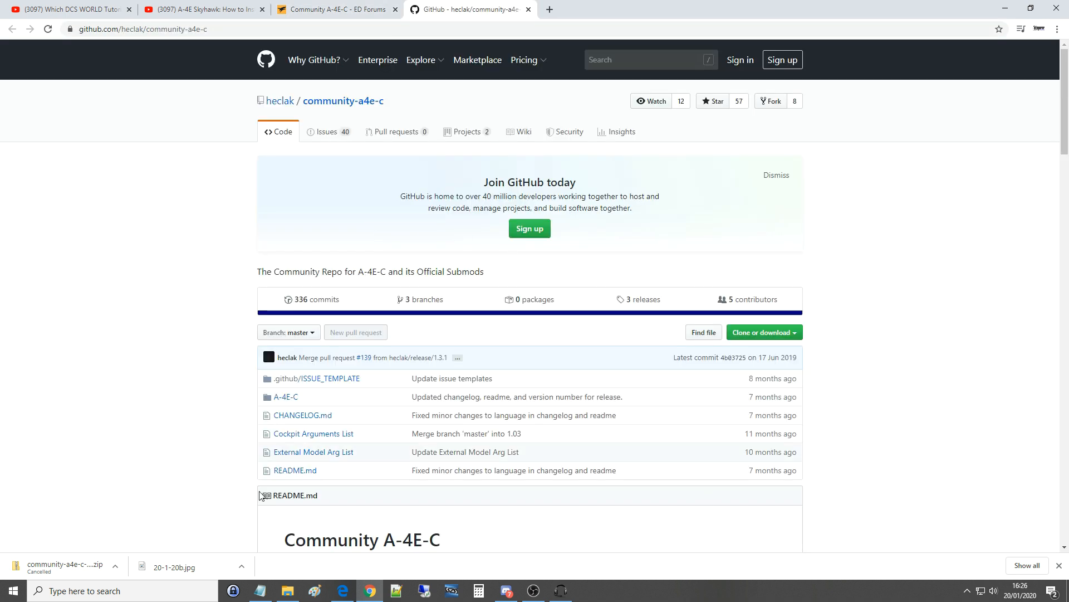
scroll(down, 3)
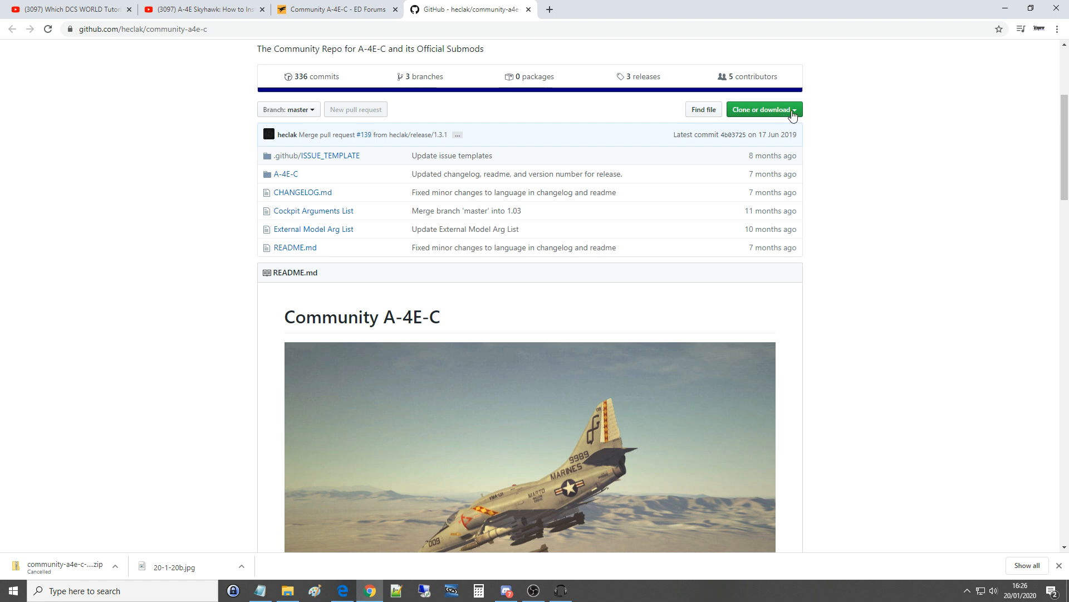
click(762, 110)
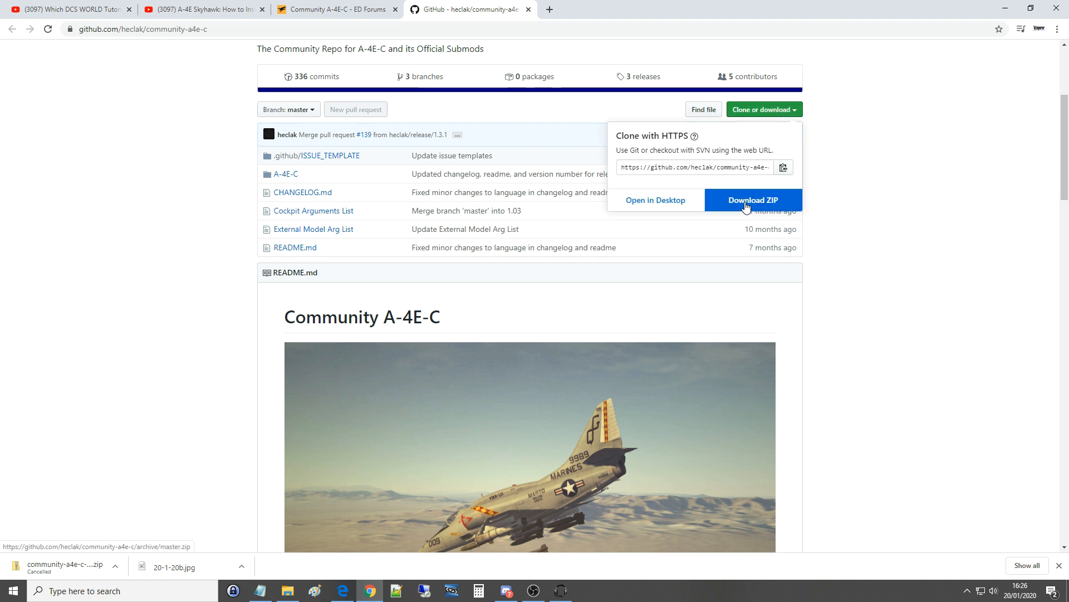
click(753, 200)
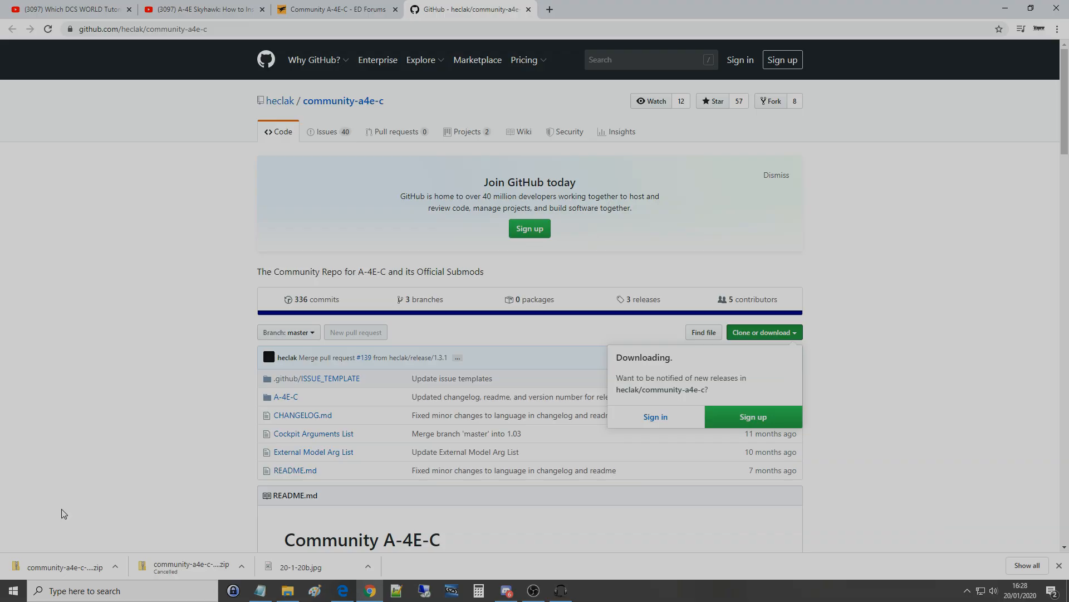
click(116, 567)
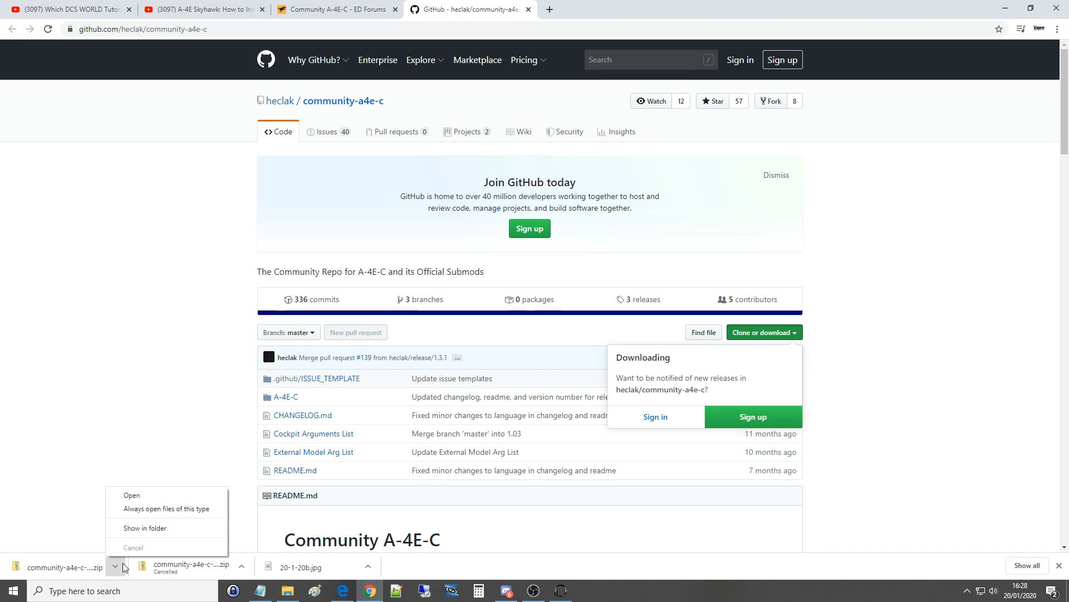
click(145, 528)
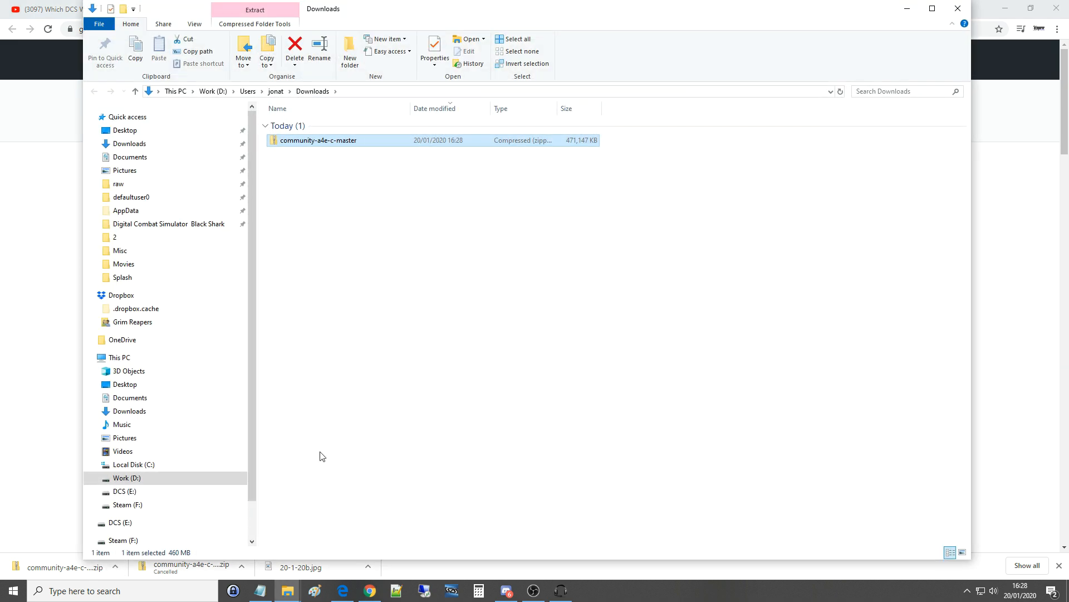
mouse_move(316, 186)
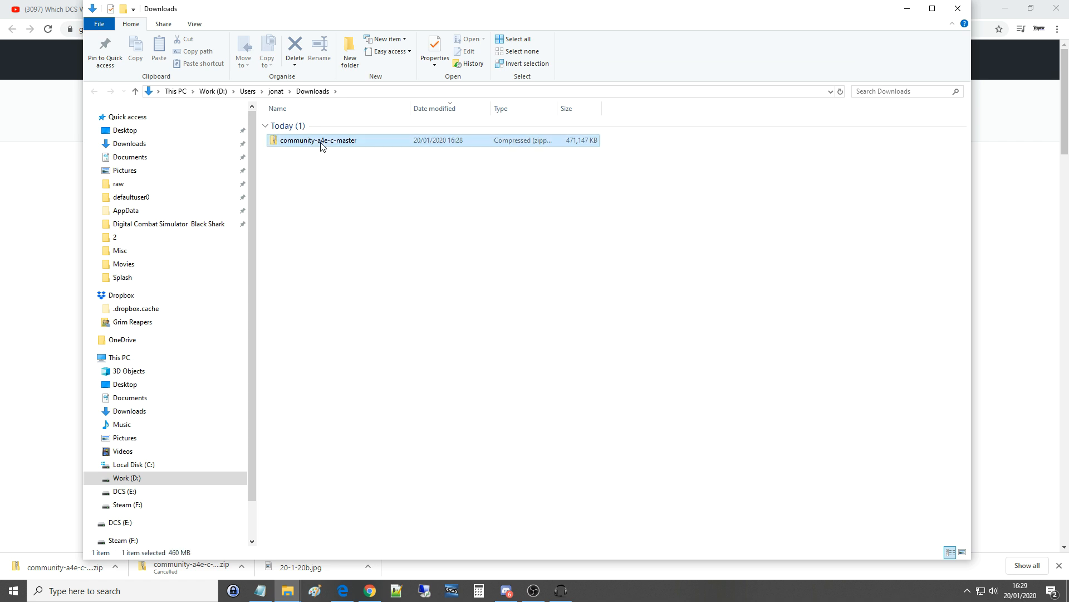
double_click(319, 140)
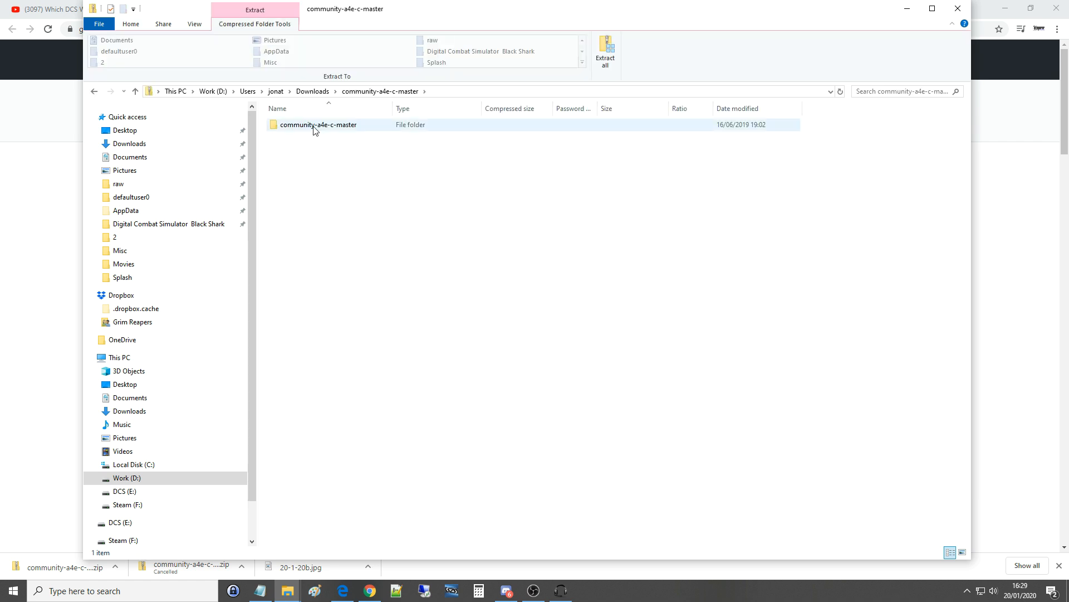
double_click(318, 124)
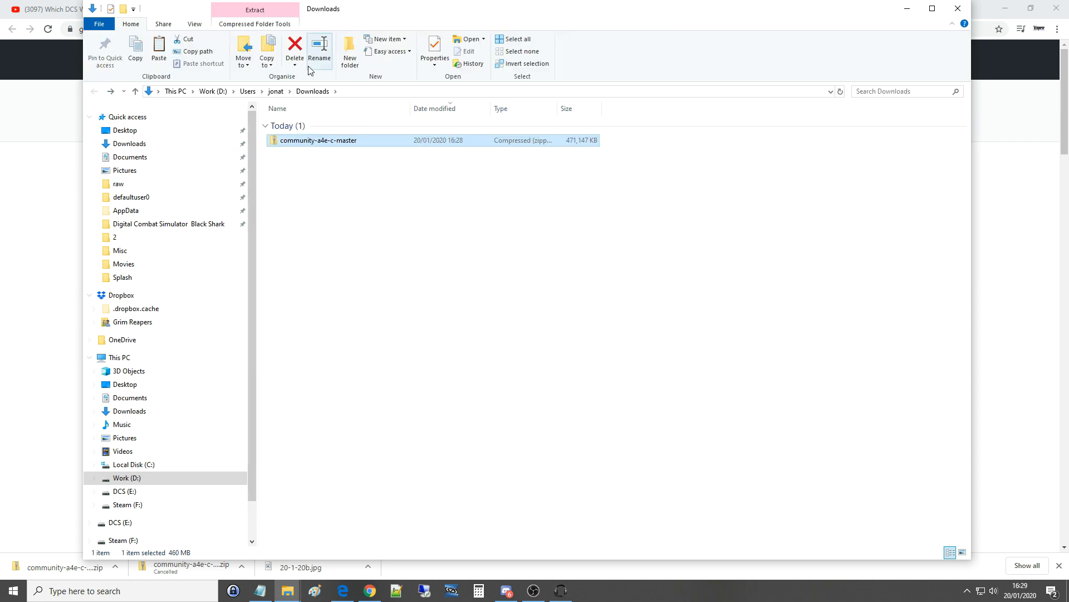
Step: Place the A-4E-C folder in Downloads beside the community-a4e-c-master ZIP
click(343, 219)
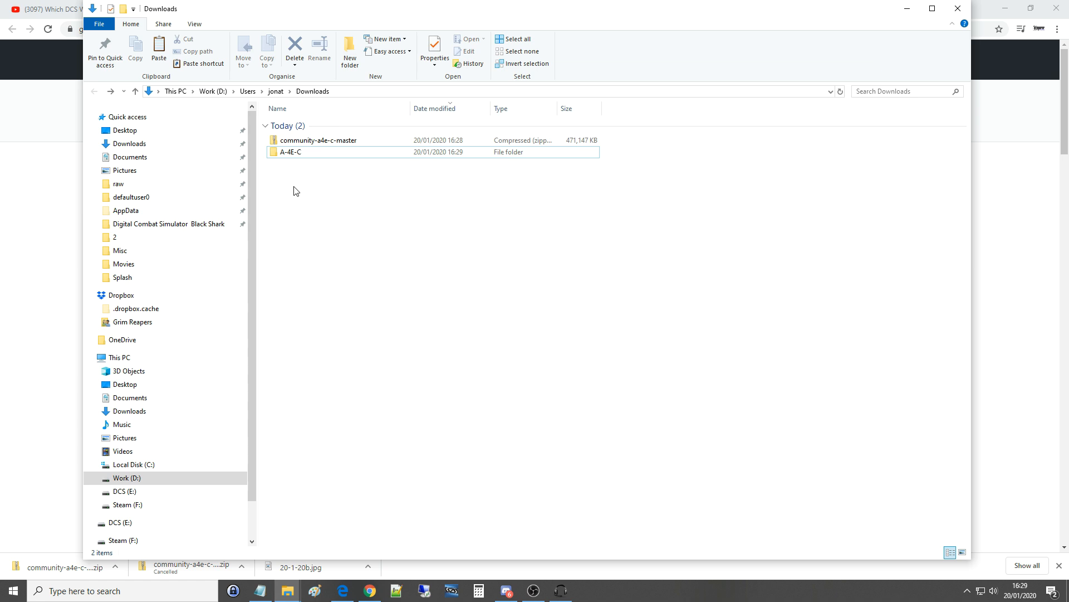
mouse_move(134, 464)
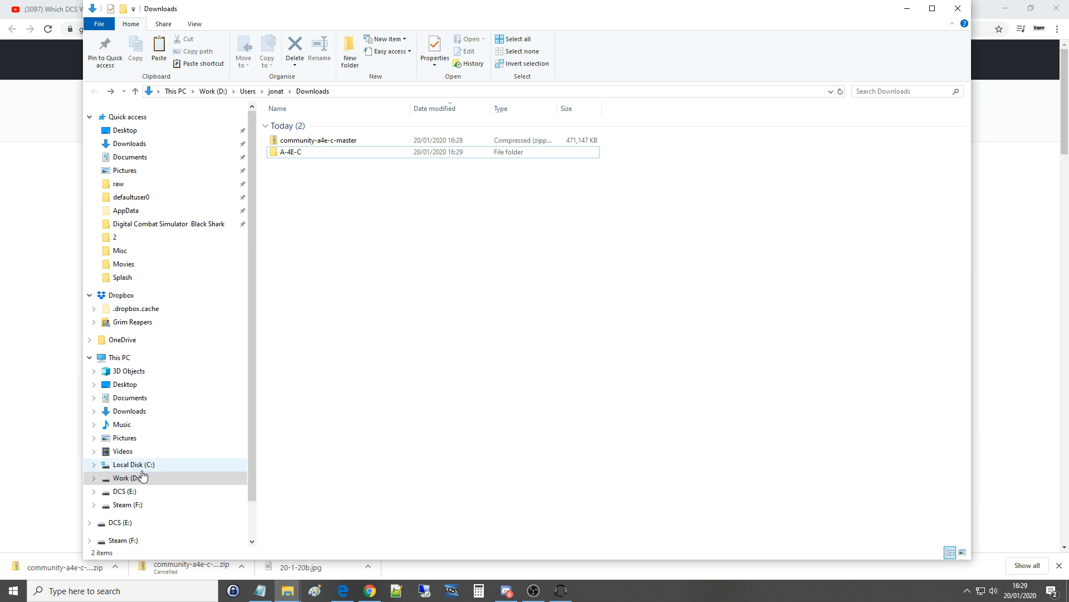
Step: Check Saved Games under C:\Users\<user>, select DCS, then return to the home folder
click(133, 465)
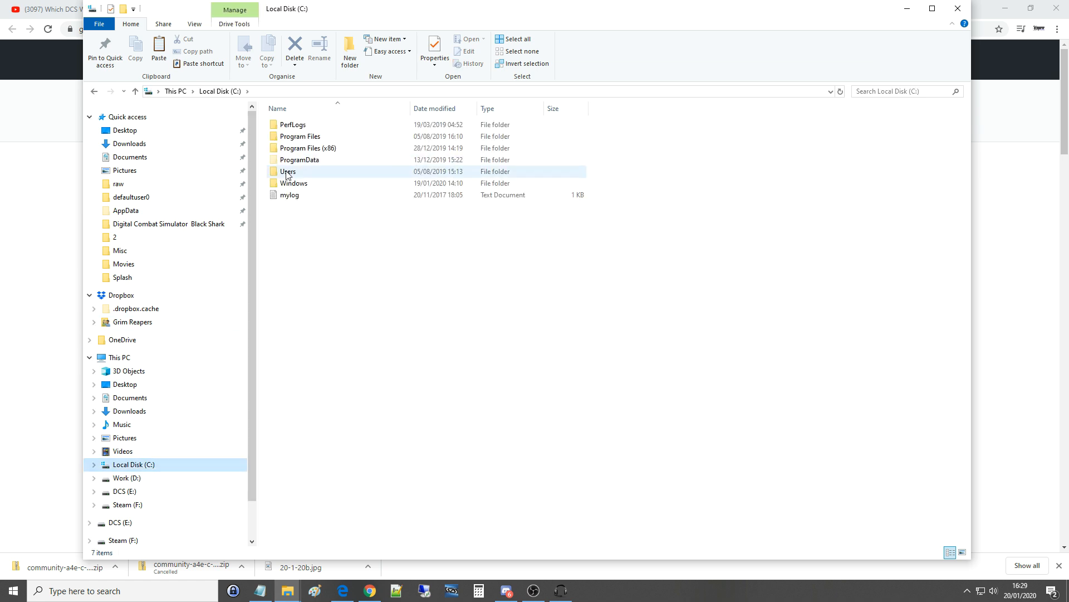
double_click(287, 171)
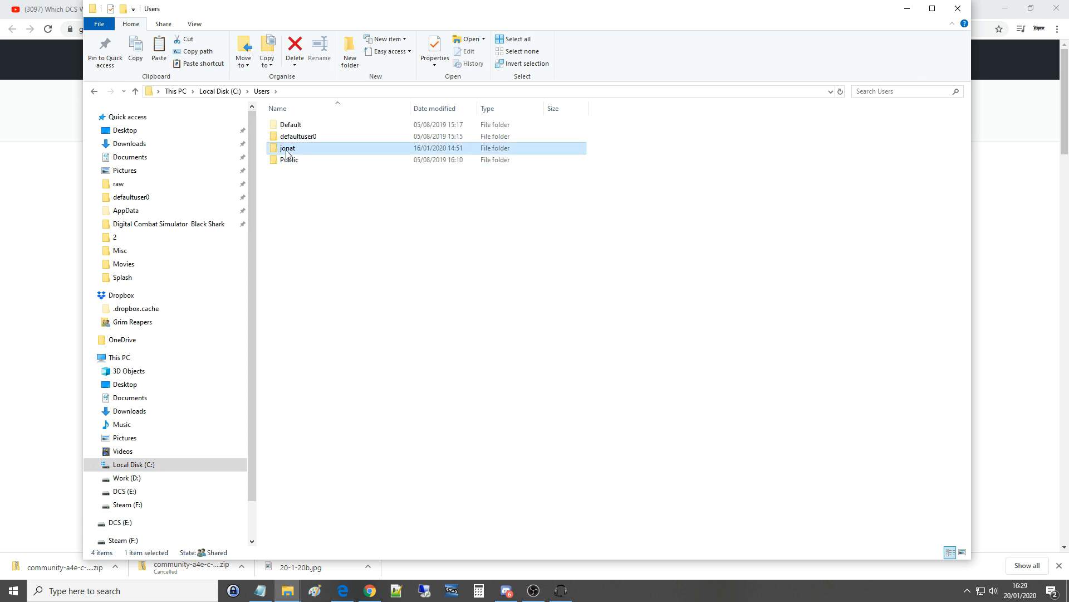
double_click(288, 148)
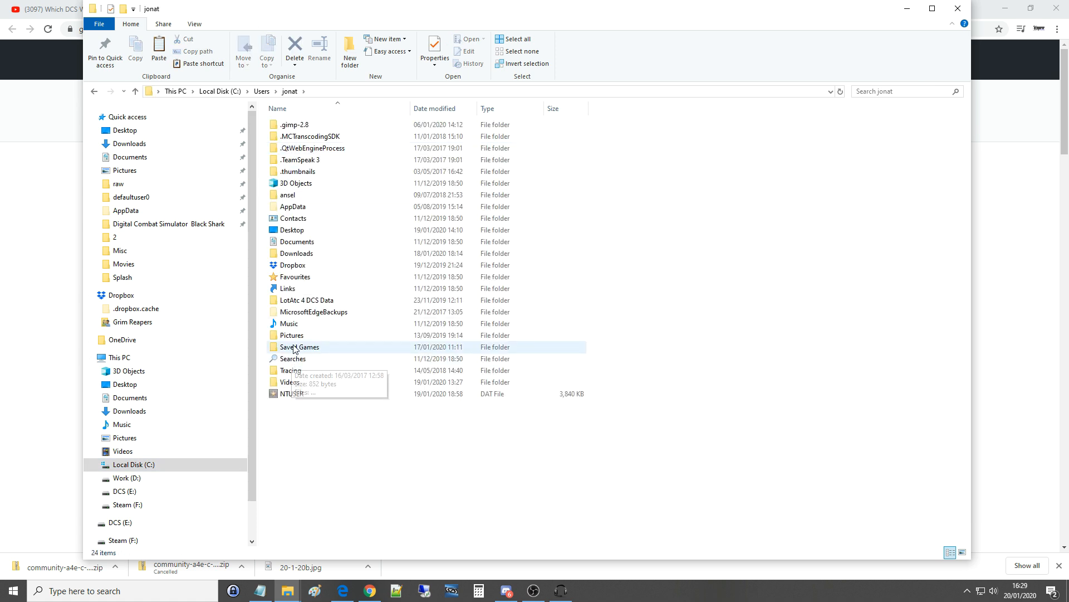
double_click(301, 347)
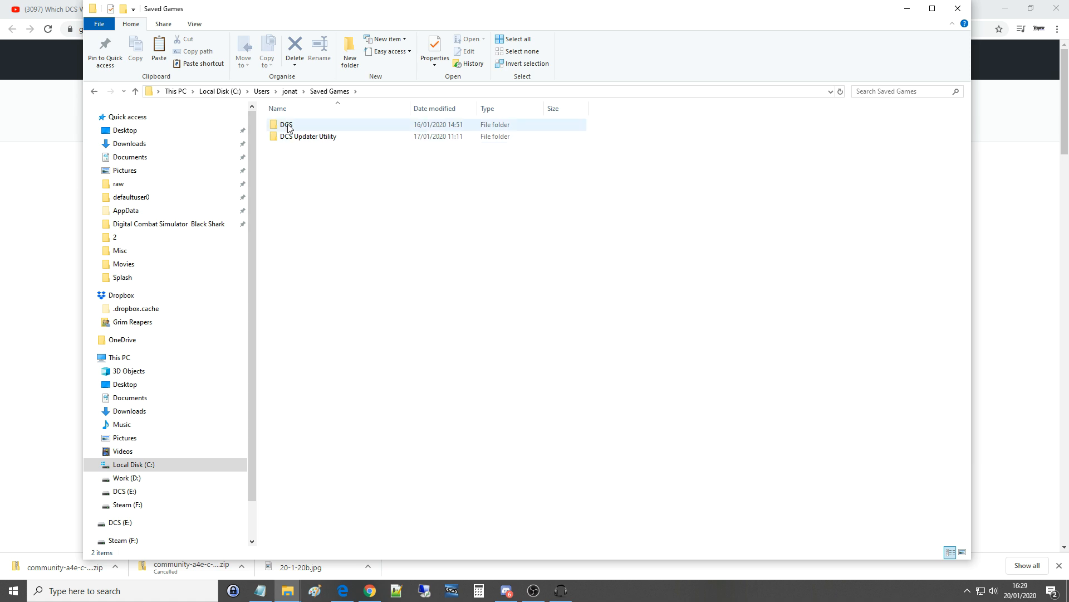
click(285, 125)
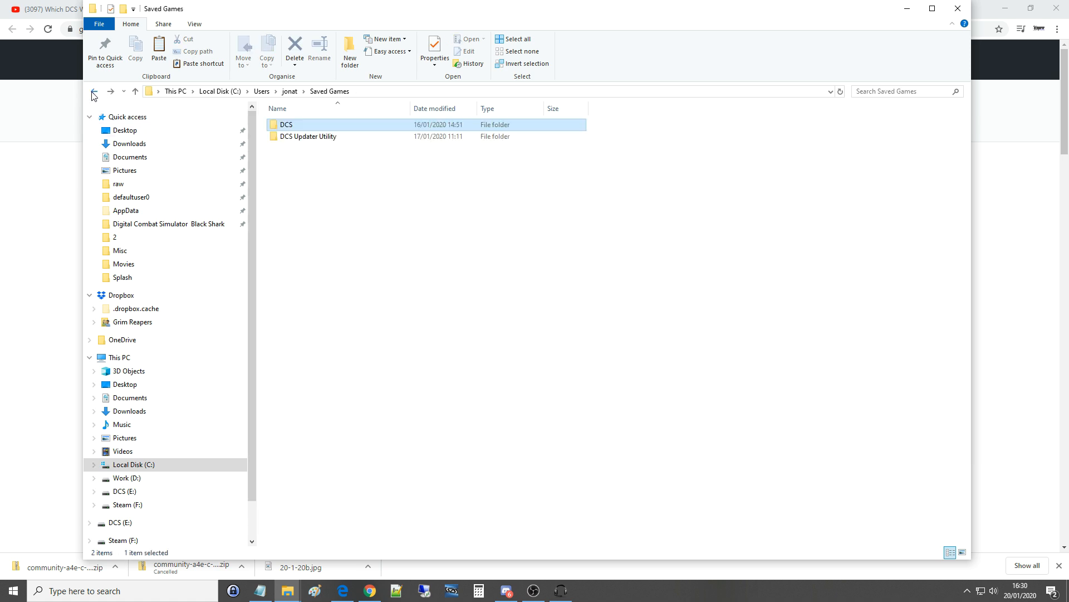
click(94, 91)
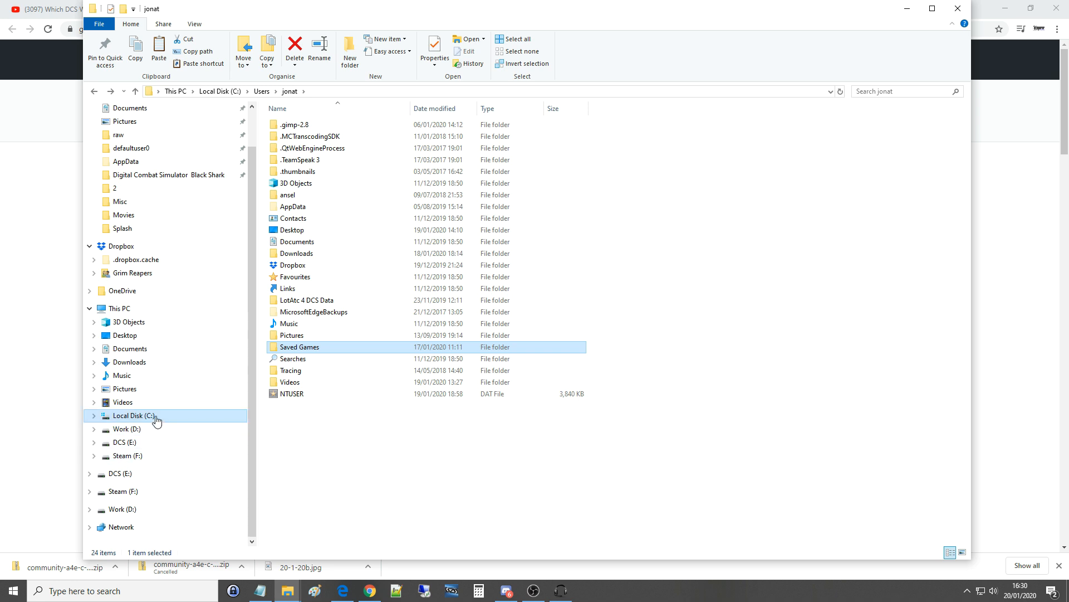
Step: Navigate on Steam (F:) to Saved Games\DCS\Mods\aircraft
click(126, 455)
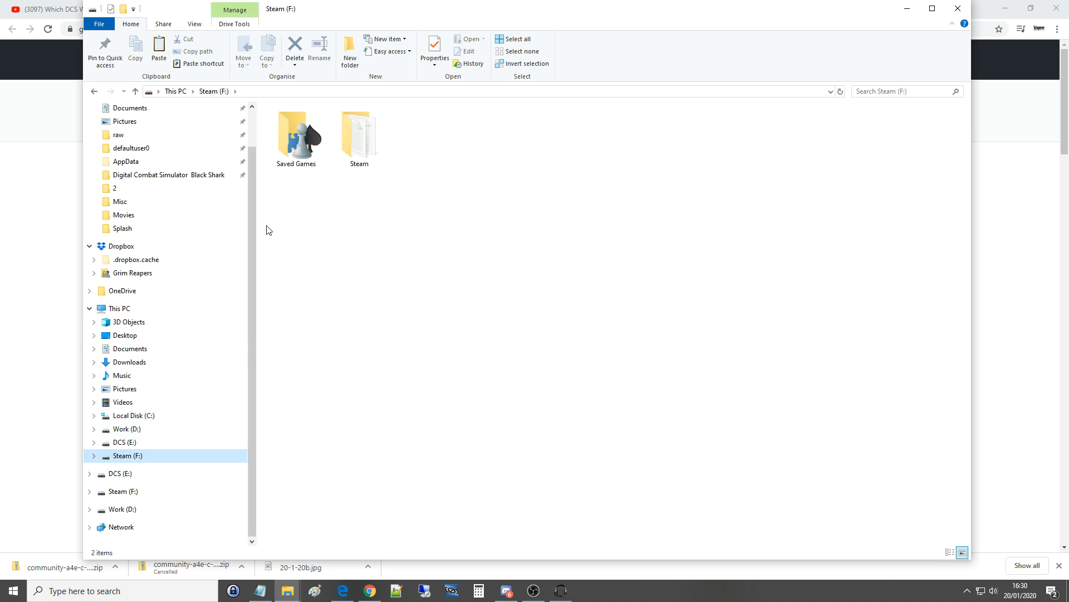
mouse_move(295, 134)
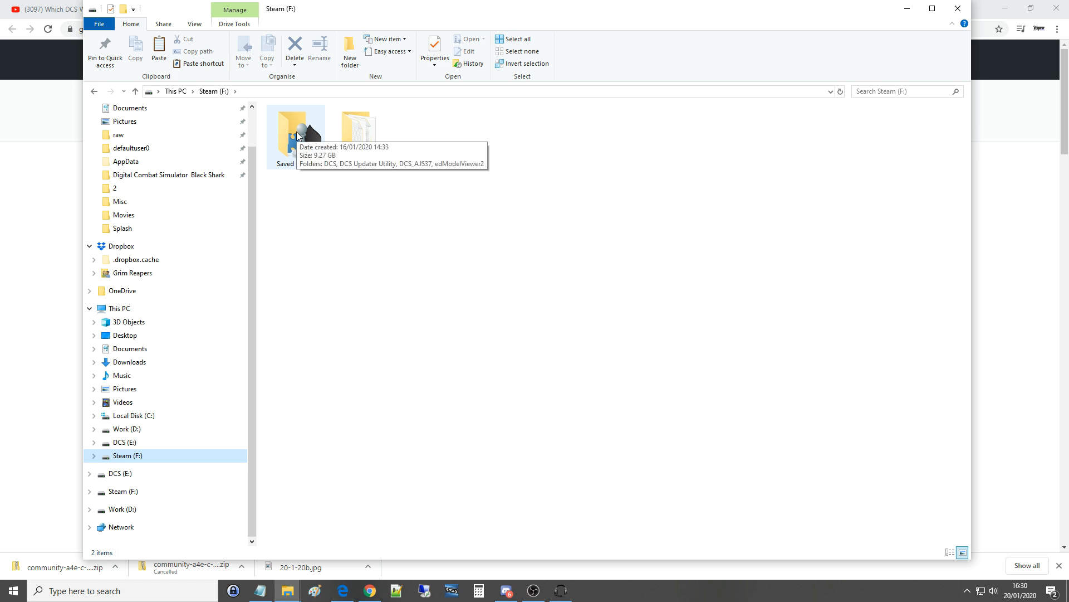
double_click(296, 126)
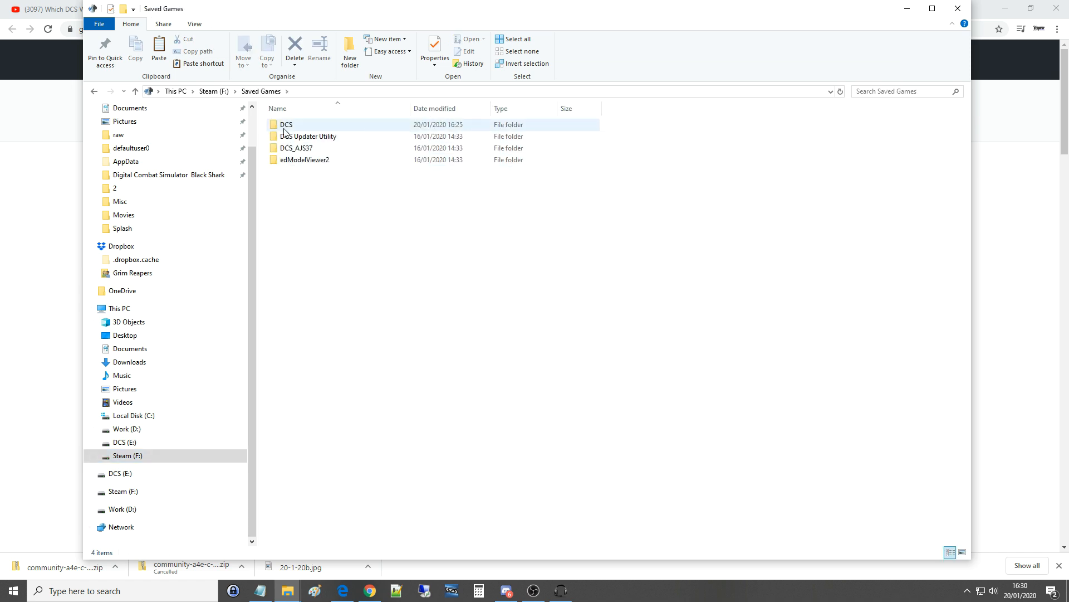
double_click(285, 124)
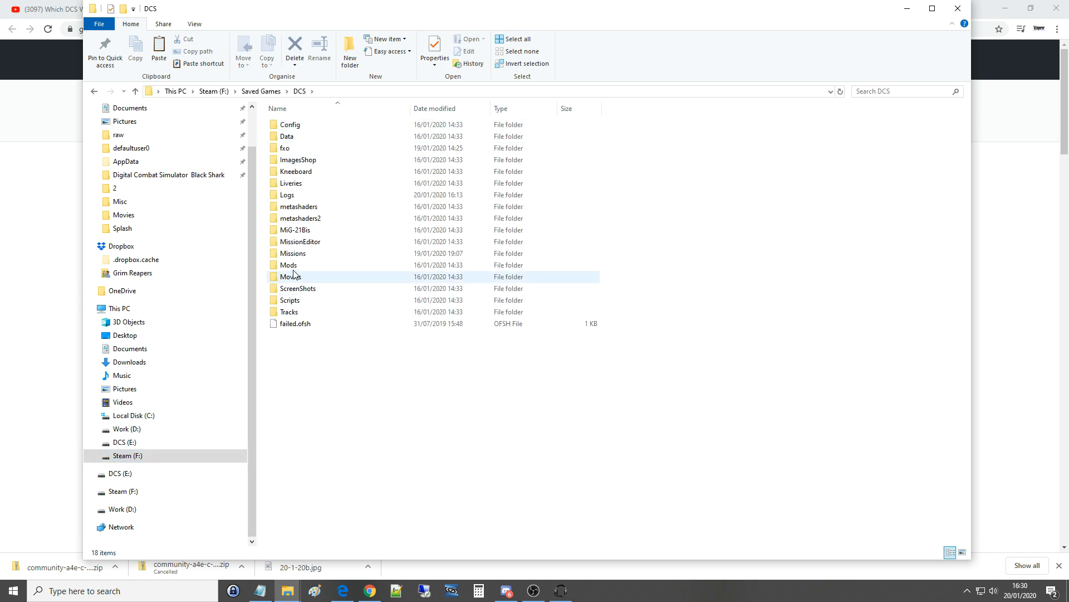
click(288, 264)
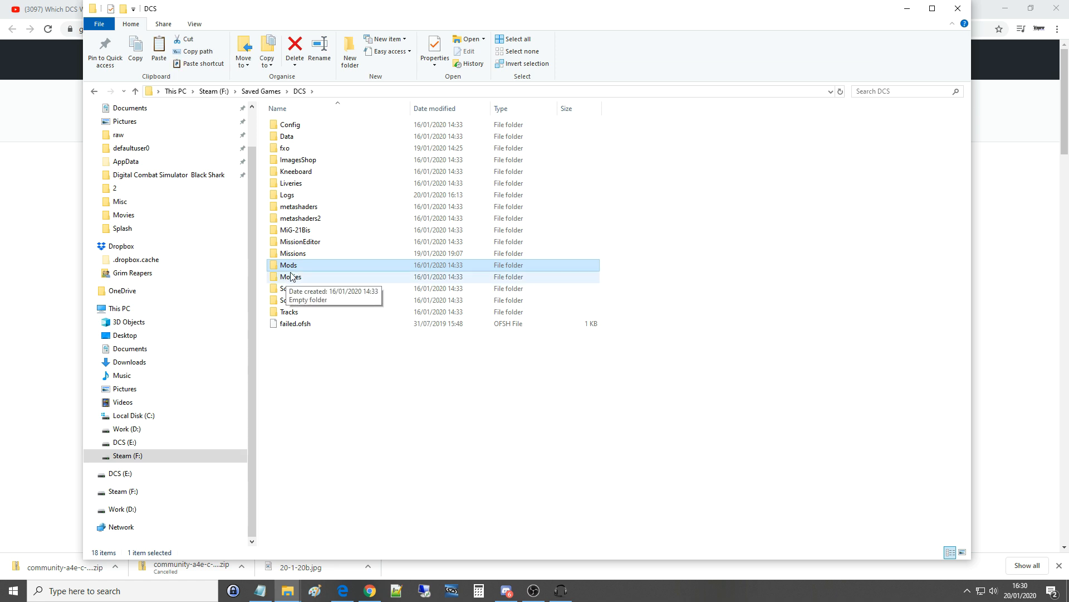
double_click(288, 264)
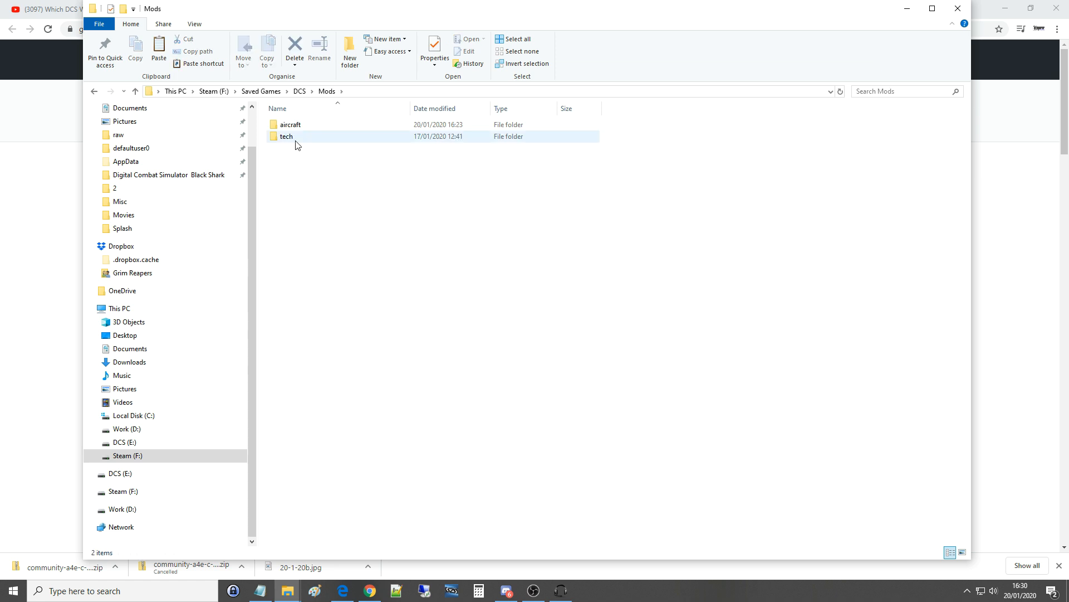
mouse_move(290, 124)
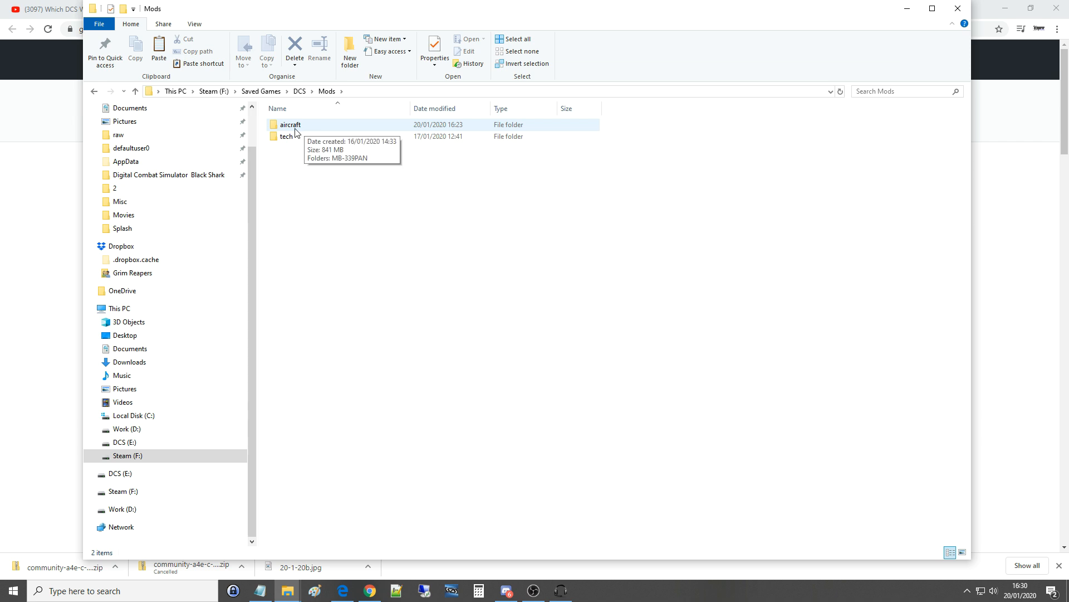
double_click(289, 125)
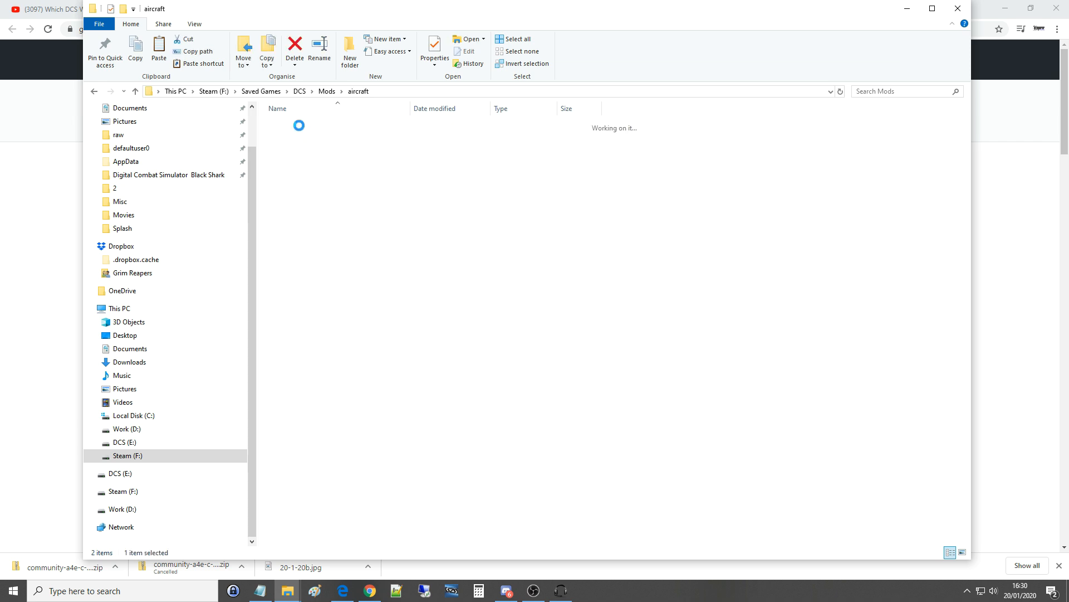